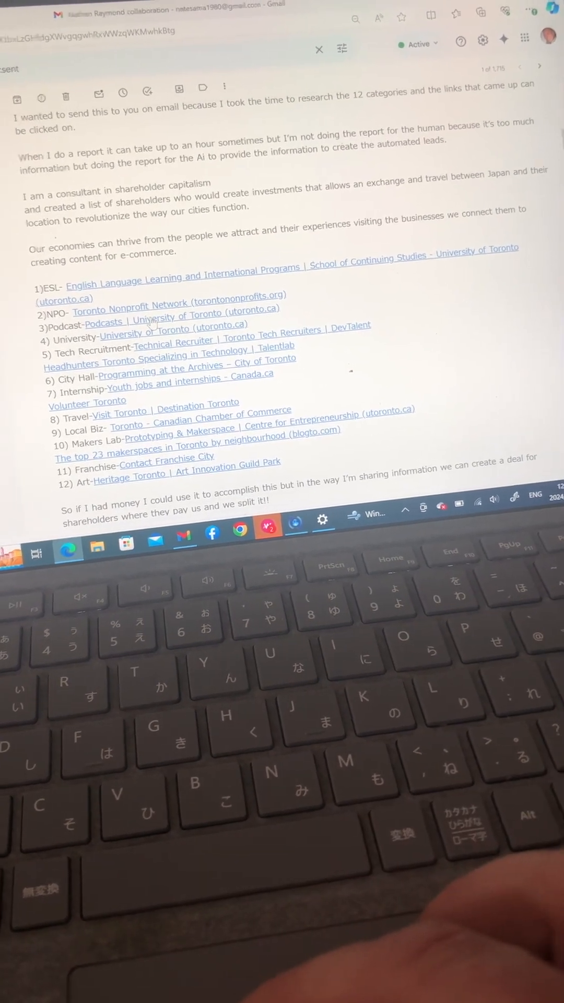
Visit the Tech Recruitment lead's site, then the City Hall lead's Canada.ca youth jobs page.
left_click(102, 322)
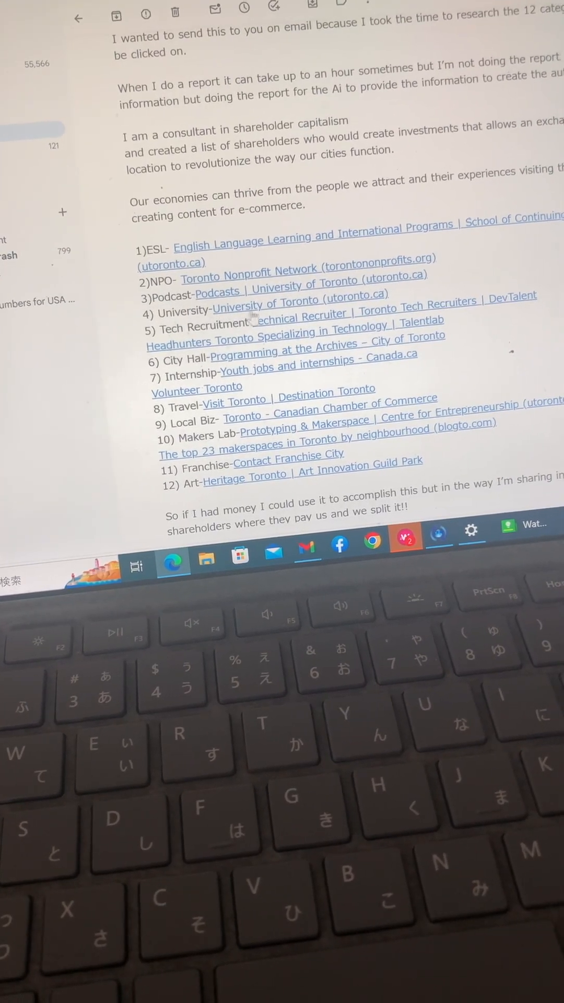
left_click(448, 301)
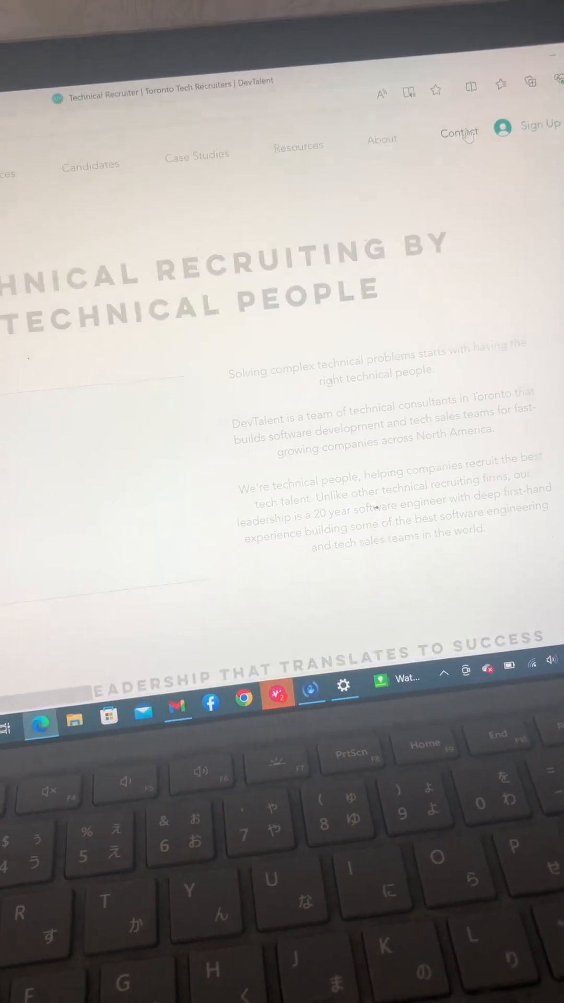
left_click(460, 132)
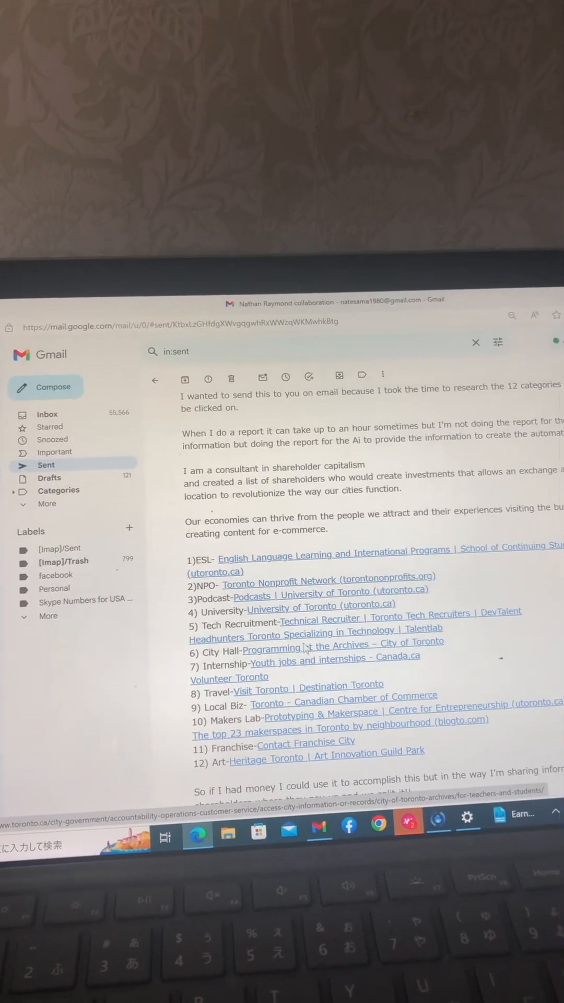
left_click(271, 647)
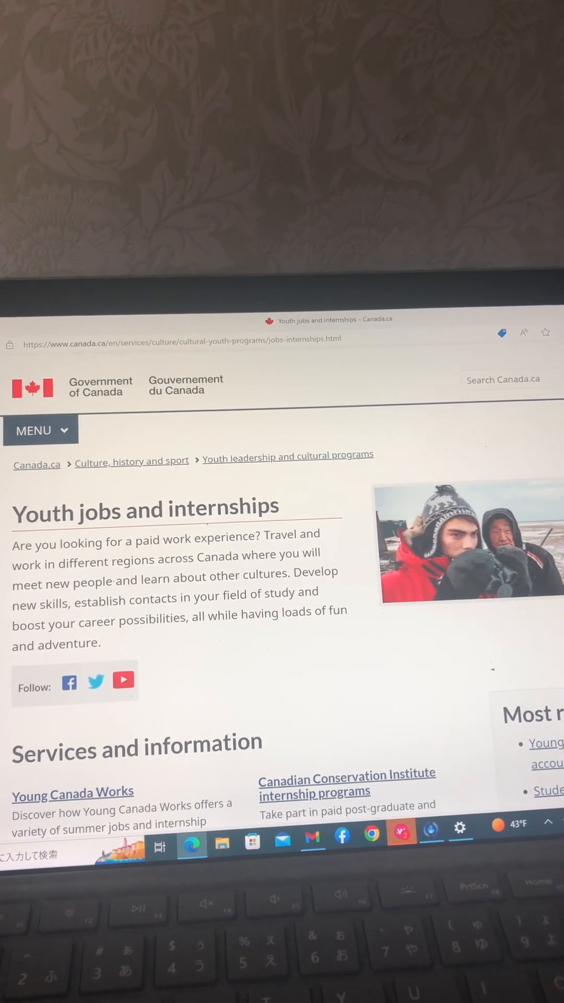
Skim the youth jobs services list and return to the sent Gmail report.
scroll("down", 3)
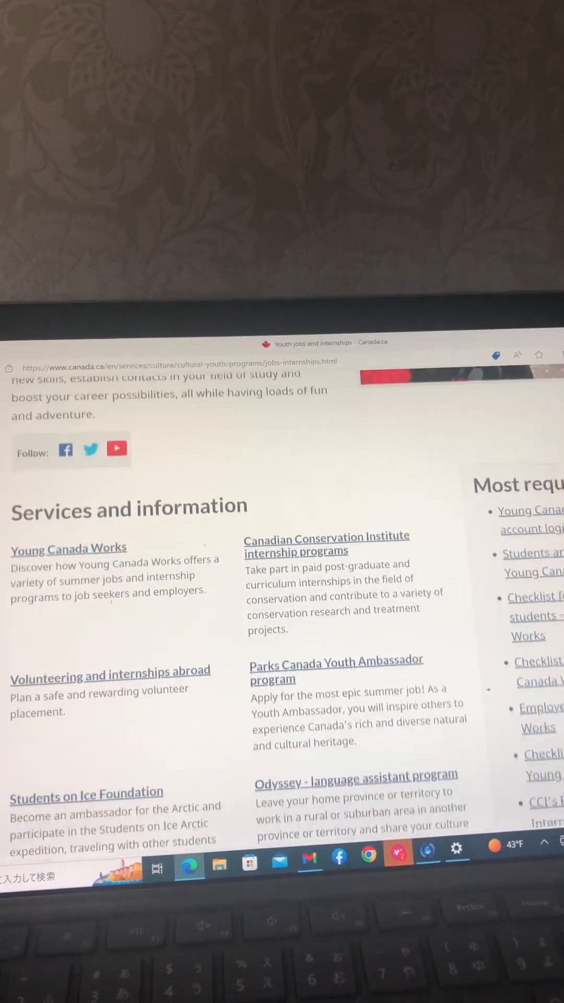
scroll("up", 3)
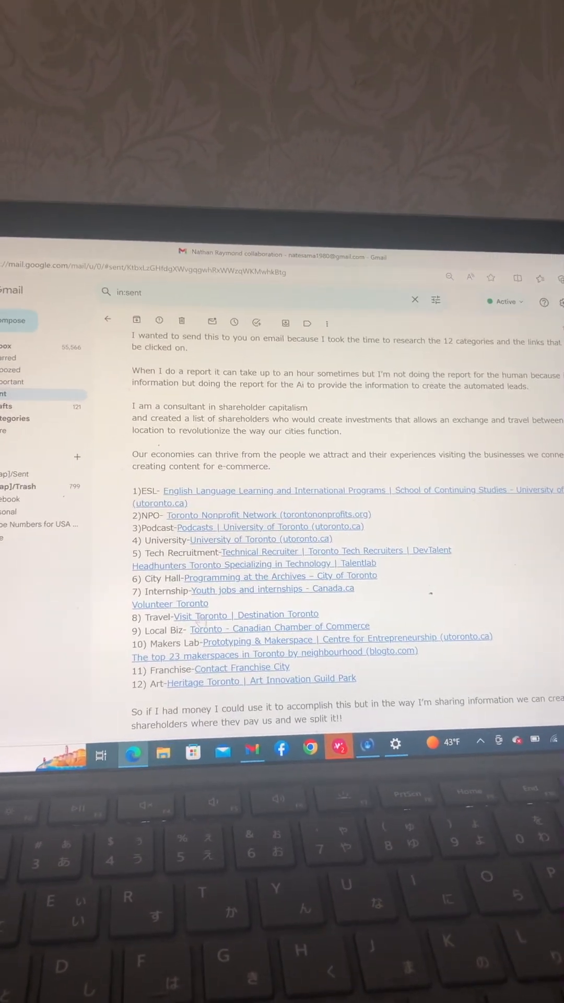
Visit the Local Biz lead's chamber.ca/toronto page for the Toronto Chamber of Commerce.
left_click(278, 626)
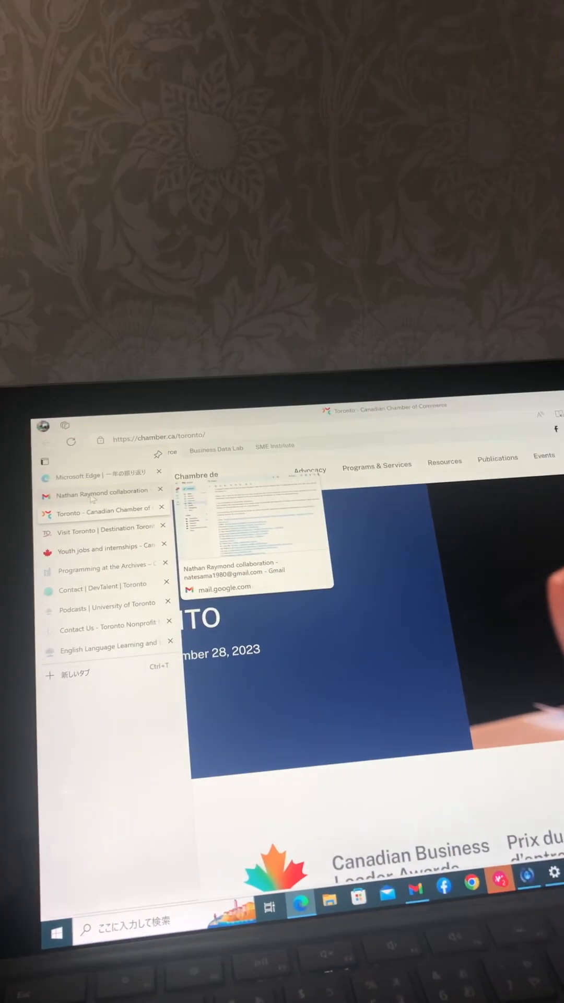
left_click(99, 491)
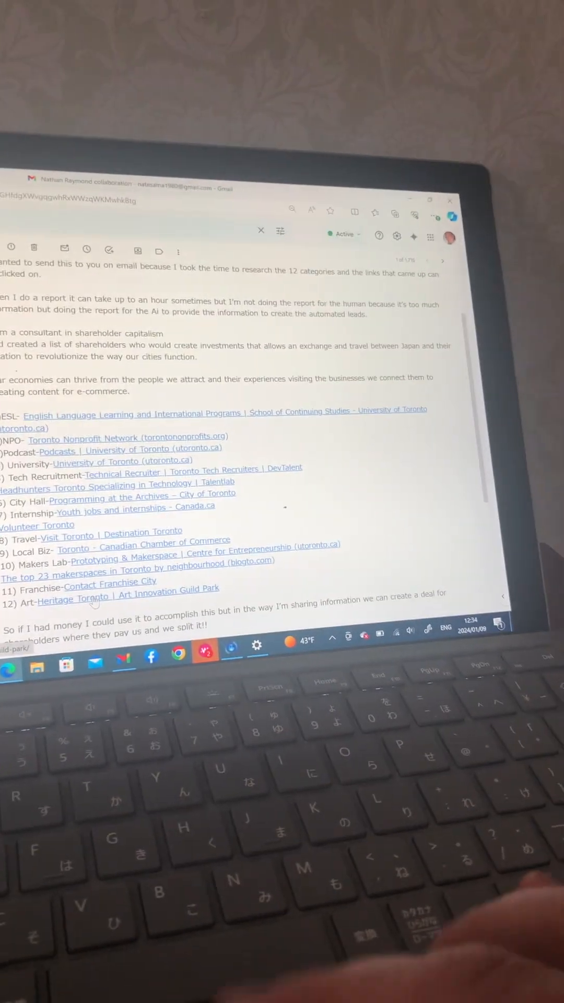
left_click(77, 598)
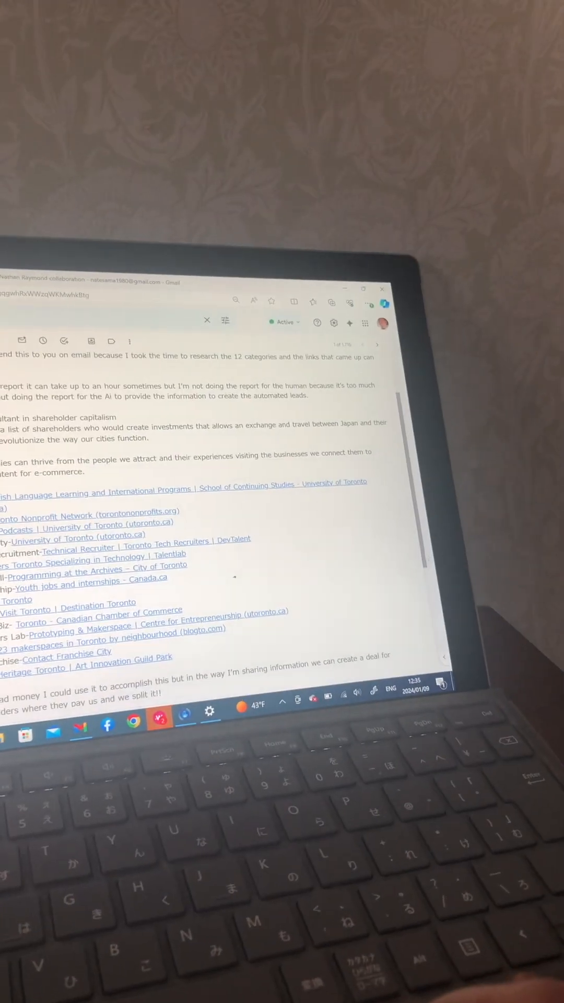
scroll("down", 3)
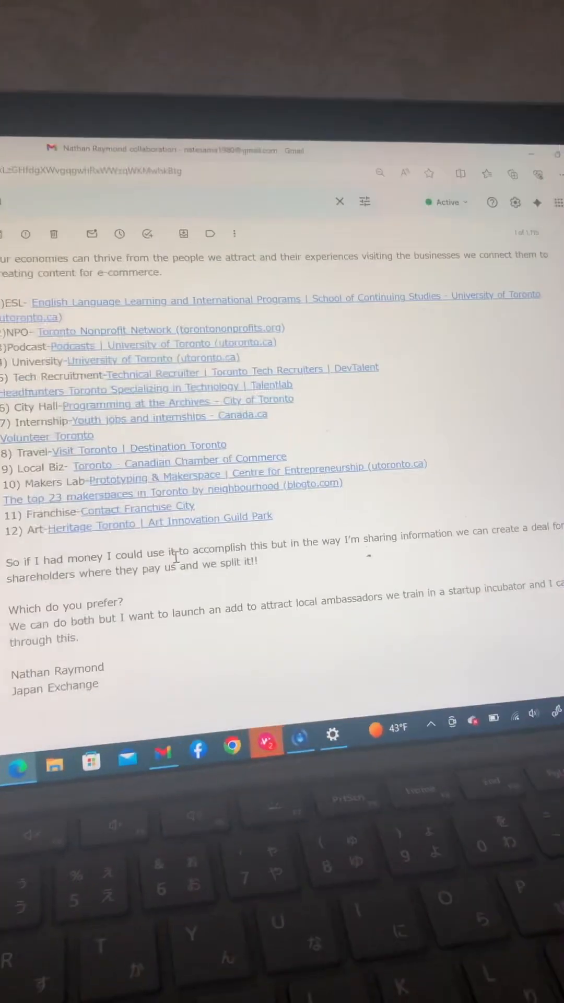